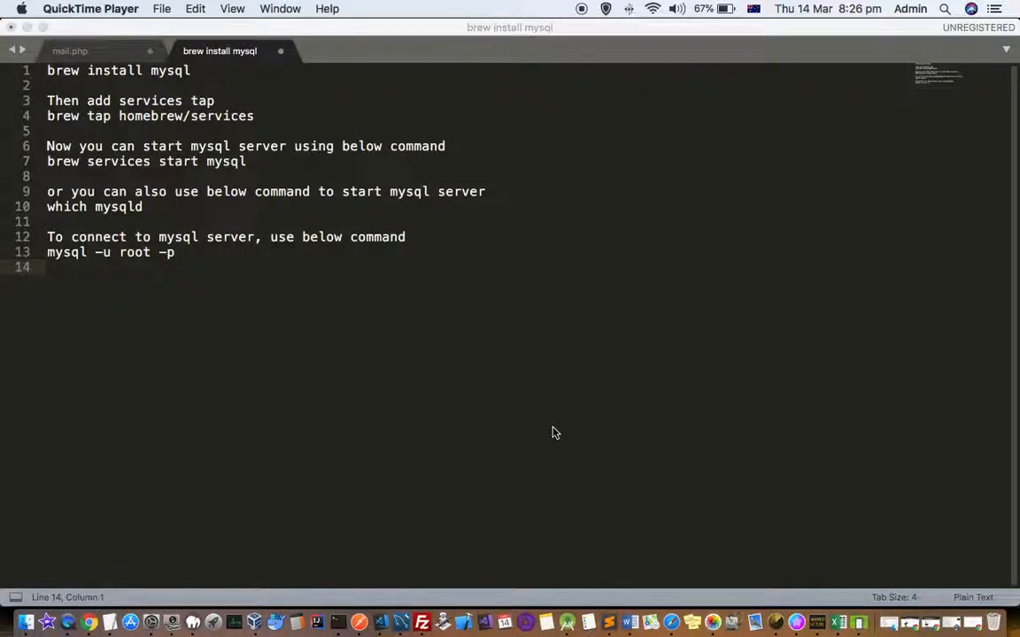
{"action": "mouse_move", "coordinate": [470, 234]}
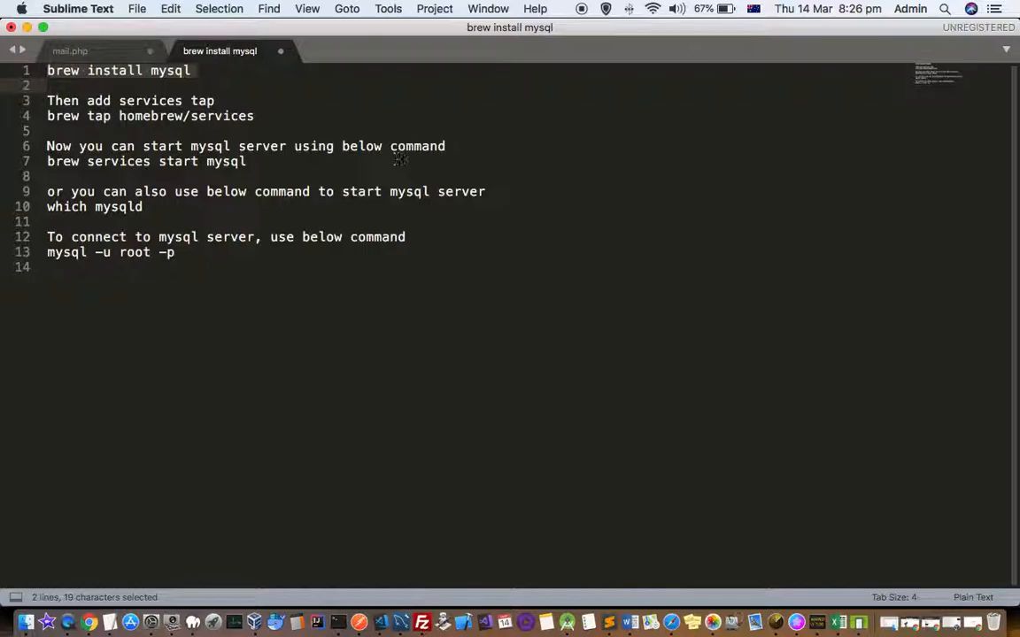
{"action": "mouse_move", "coordinate": [279, 126]}
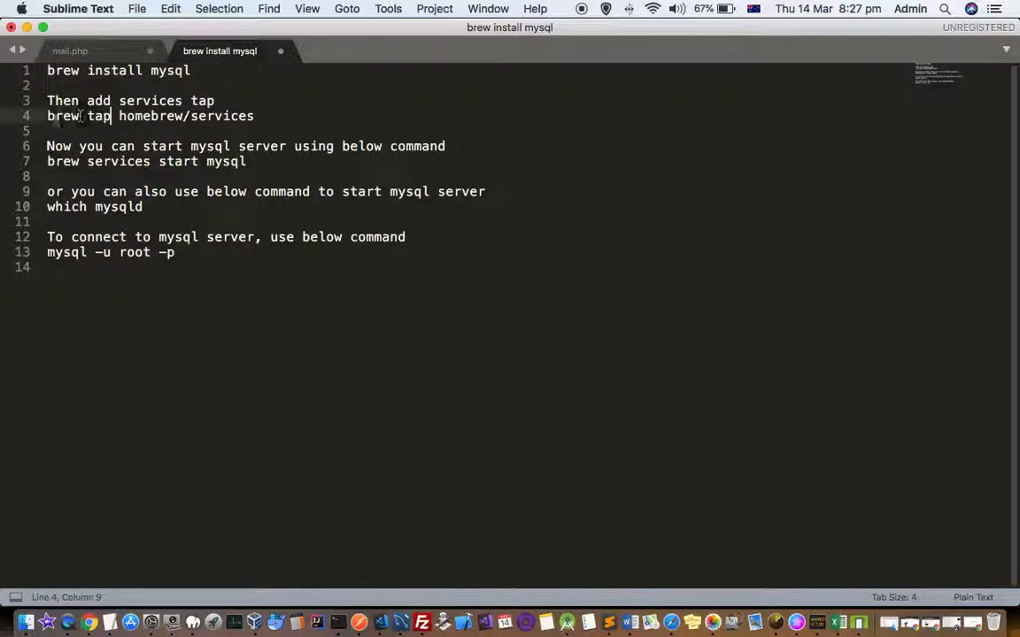
Step: Start MySQL as a Homebrew service with 'brew services start mysql'
{"action": "left_click_drag", "start_coordinate": [46, 117], "coordinate": [253, 117]}
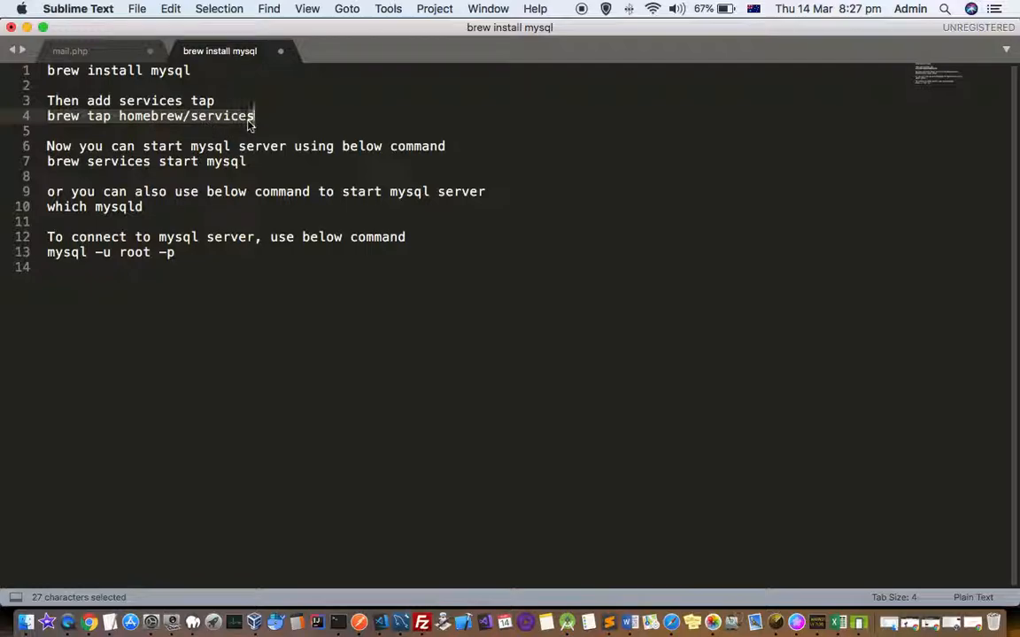
{"action": "left_click", "coordinate": [92, 161]}
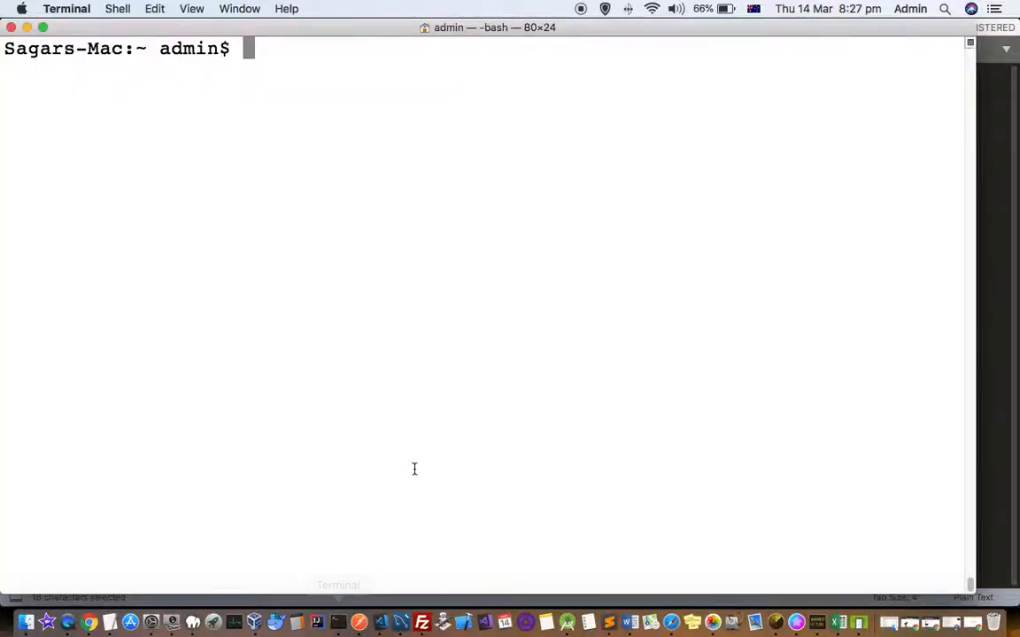
{"action": "type", "text": "brew"}
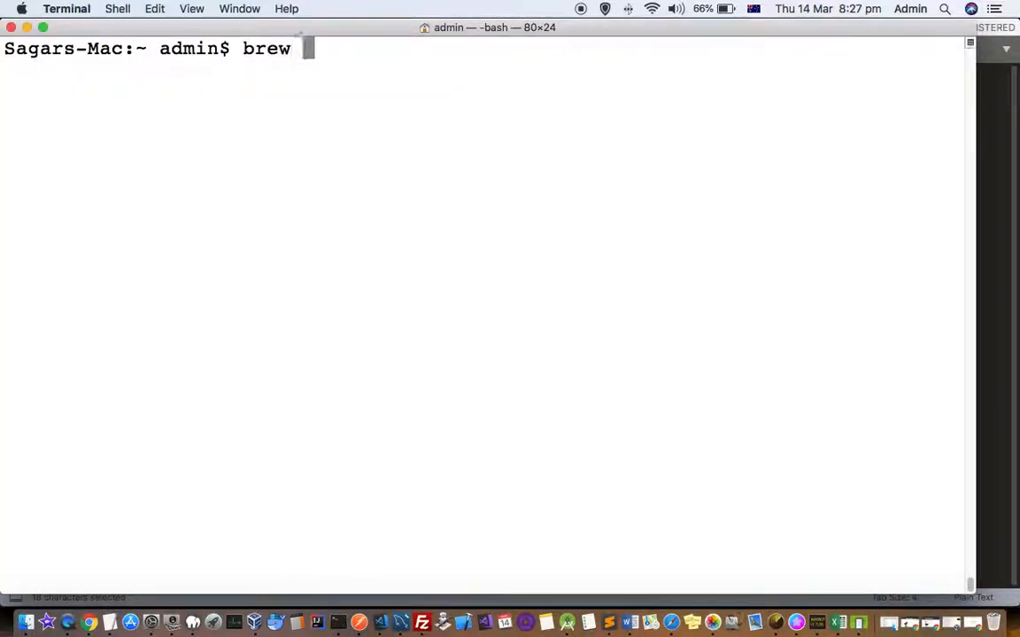
{"action": "type", "text": "services start my"}
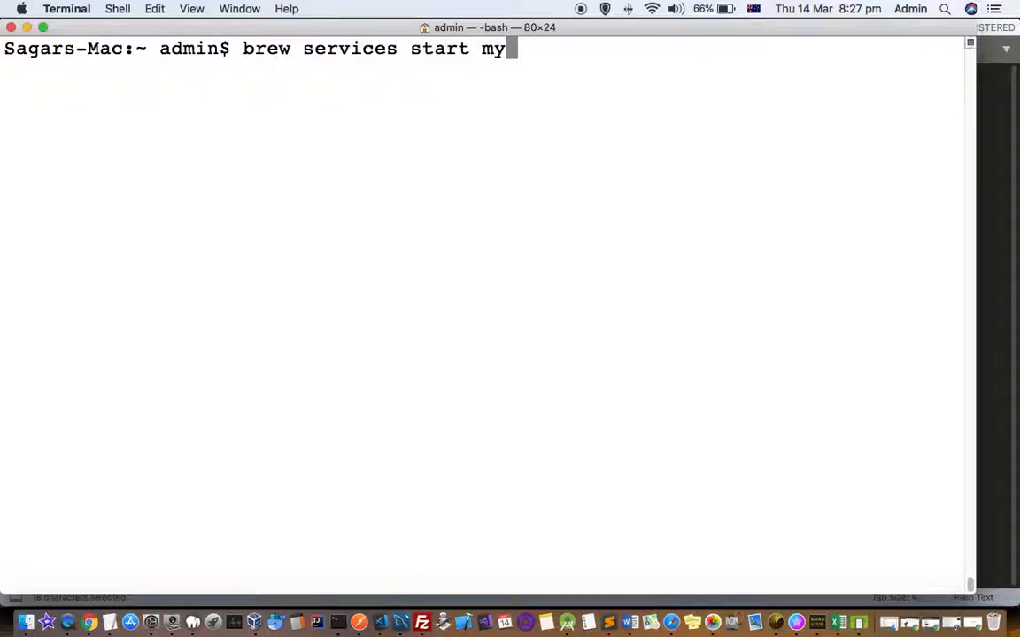
{"action": "type", "text": "sql"}
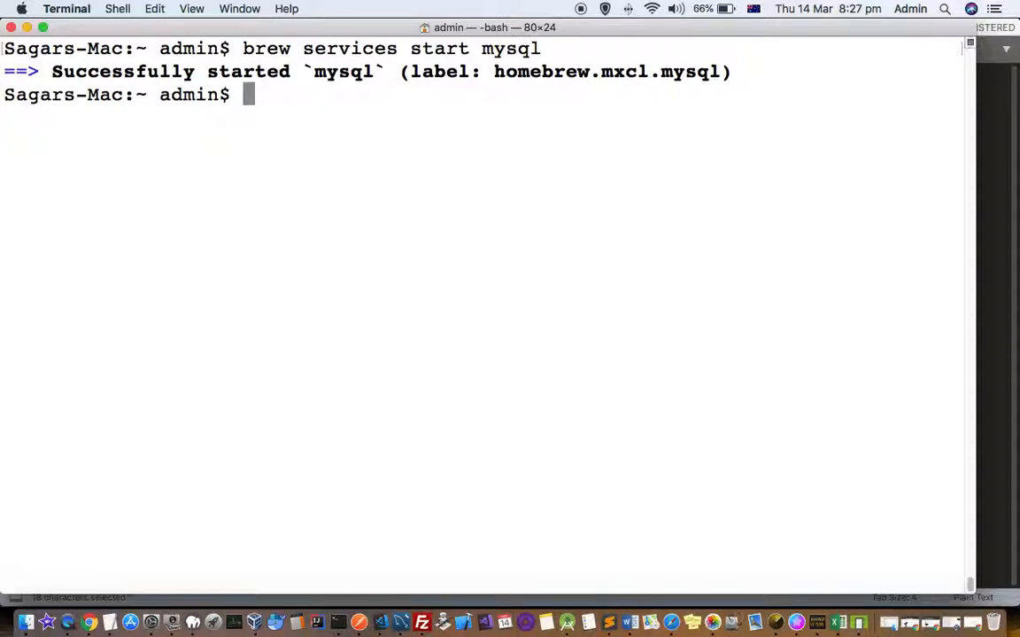
{"action": "mouse_move", "coordinate": [609, 623]}
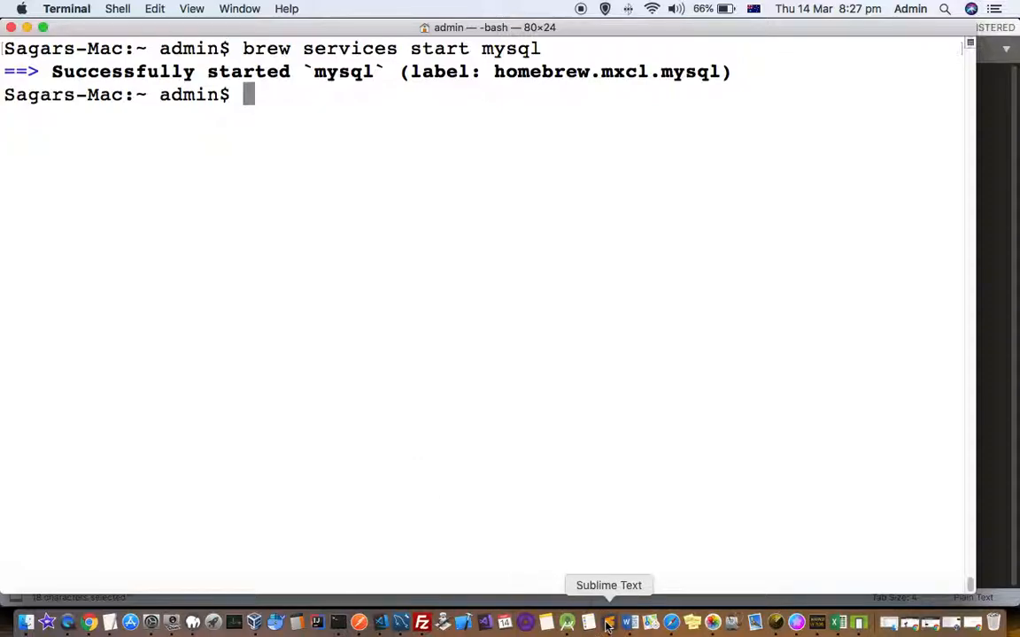
Step: Return to the Sublime Text notes showing the 'mysql -u root -p' connection command
{"action": "left_click", "coordinate": [609, 623]}
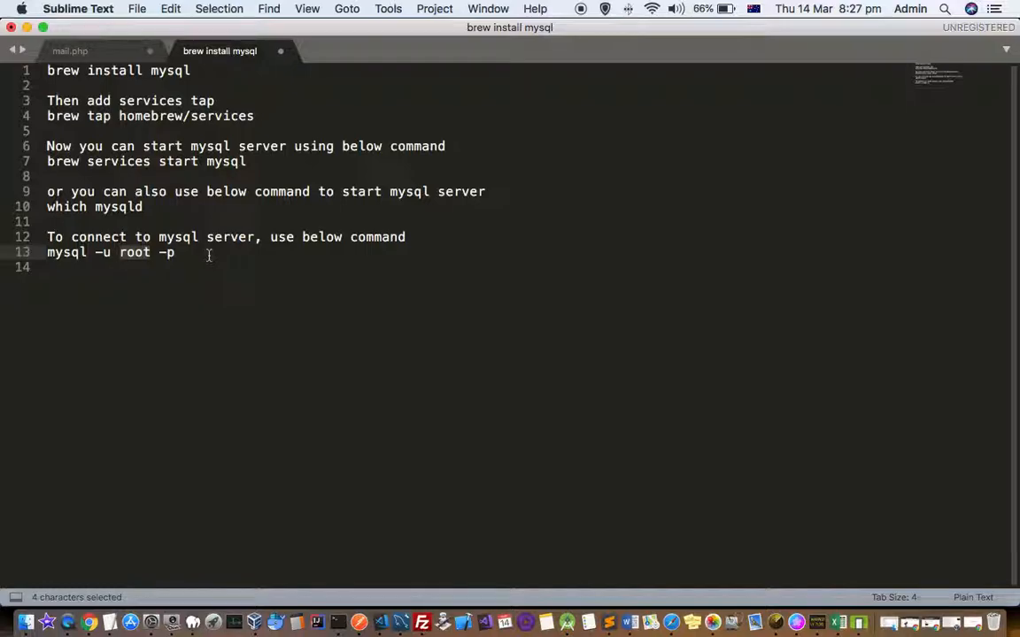
{"action": "mouse_move", "coordinate": [336, 624]}
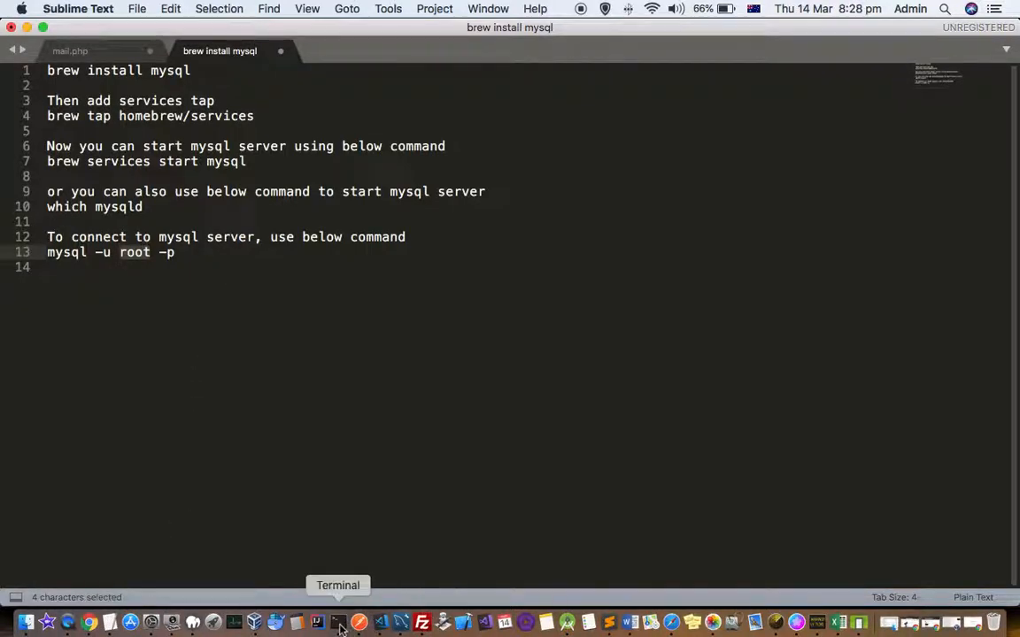
Step: Connect to the MySQL server as root with 'mysql -u root -p' and the password
{"action": "left_click", "coordinate": [340, 623]}
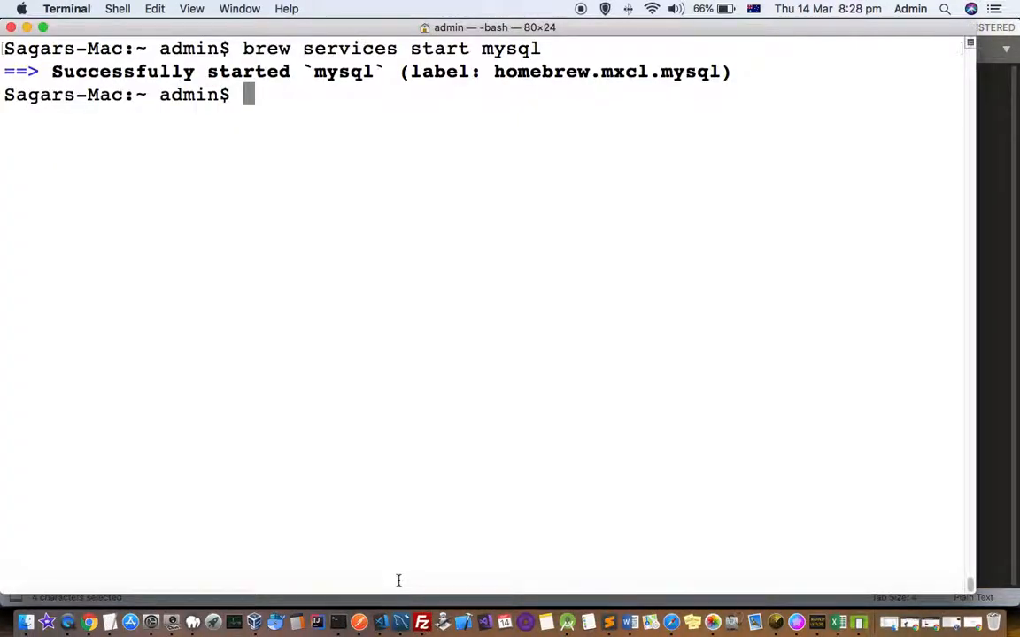
{"action": "type", "text": "m"}
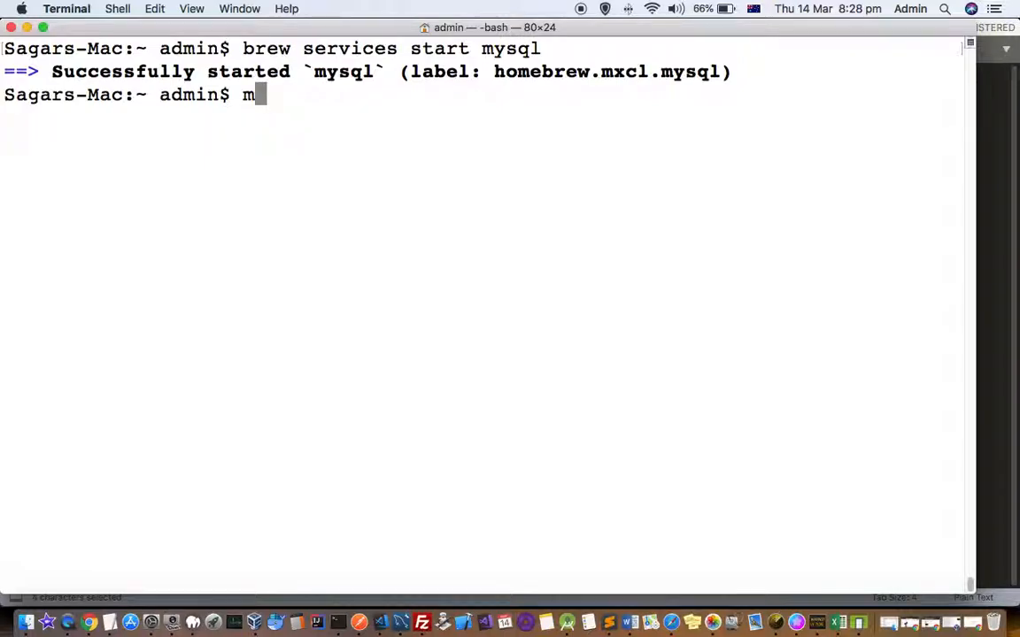
{"action": "type", "text": "ysw"}
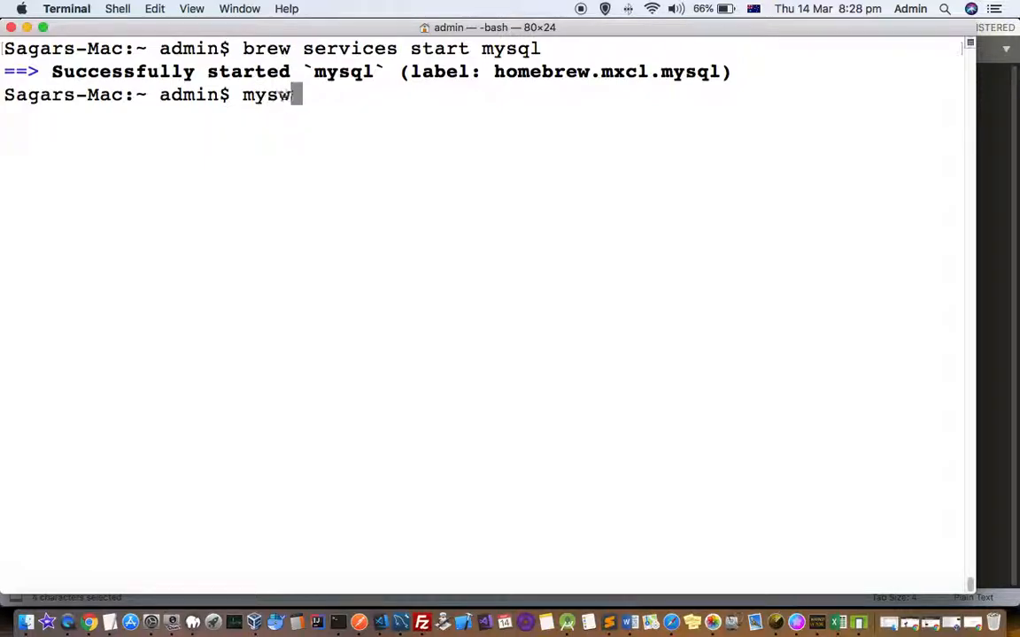
{"action": "type", "text": "l -u r"}
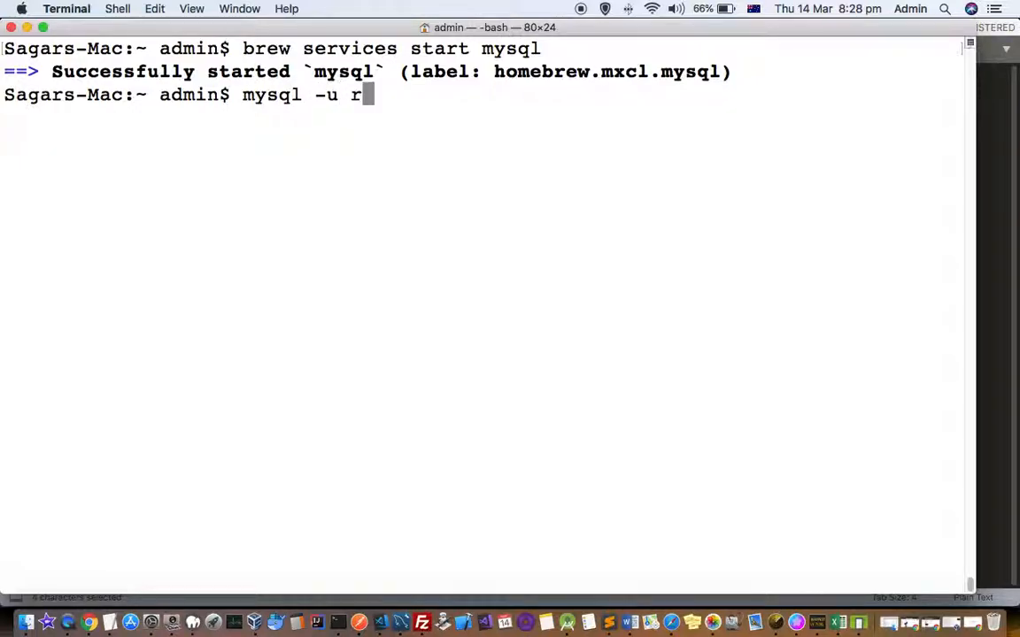
{"action": "type", "text": "oot -p"}
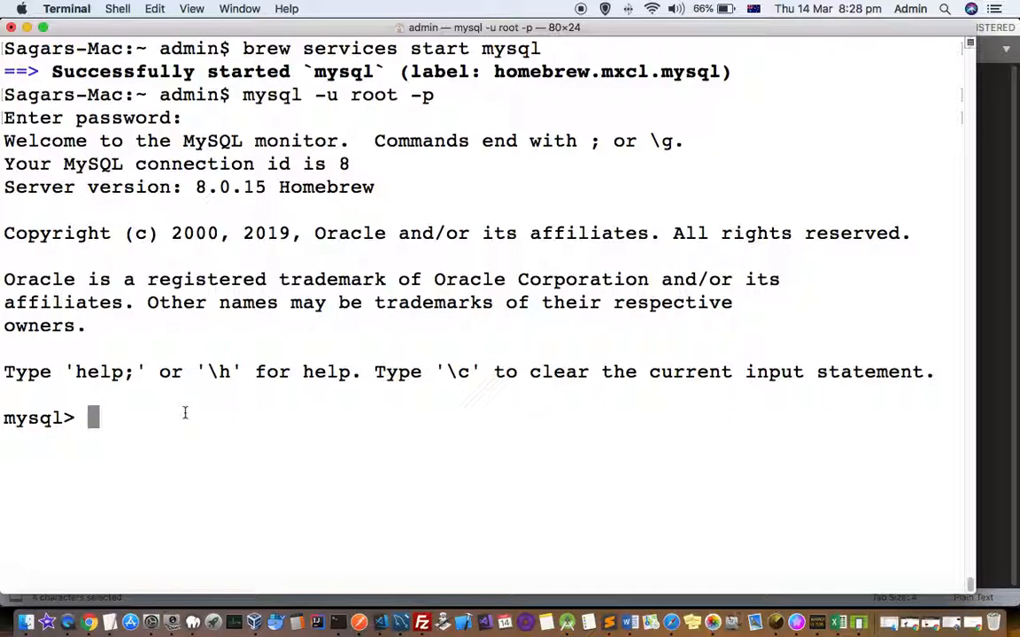
Step: Run 'help' in the mysql monitor and scroll through the full command listing
{"action": "type", "text": "help"}
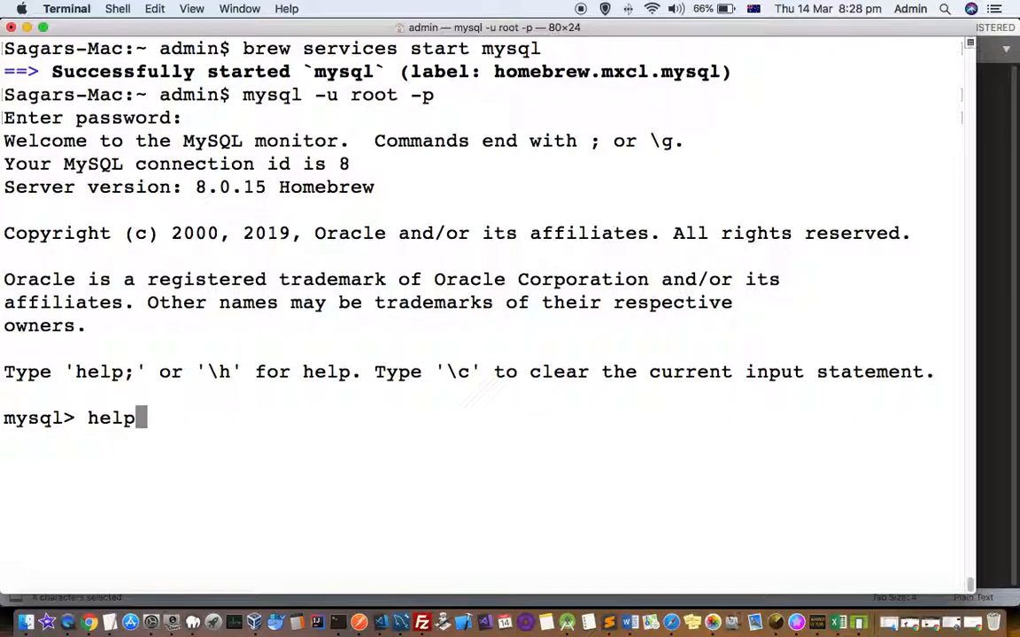
{"action": "key", "text": "enter"}
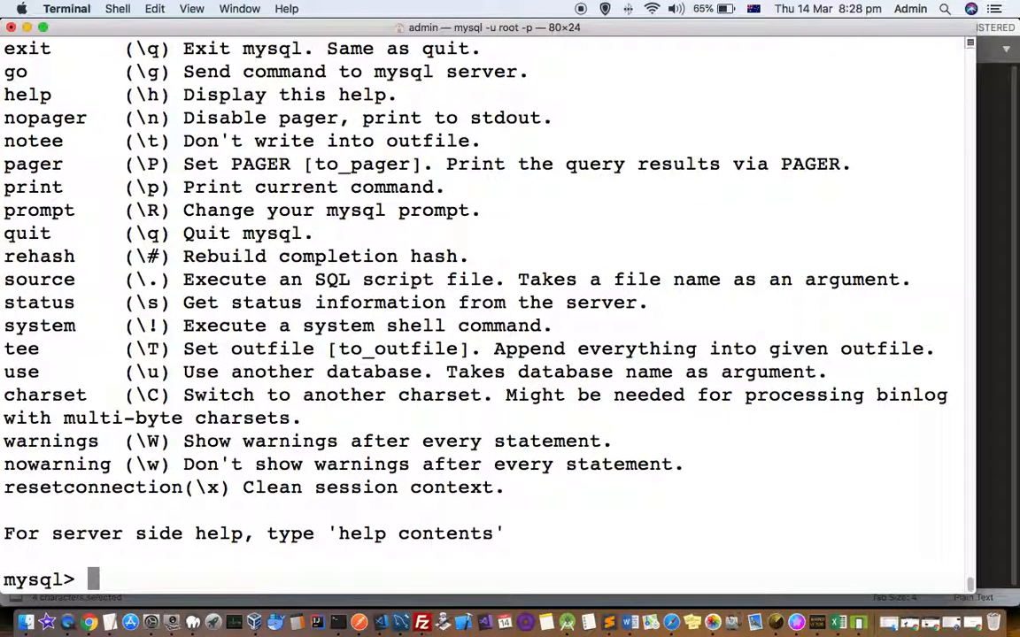
{"action": "mouse_move", "coordinate": [106, 326]}
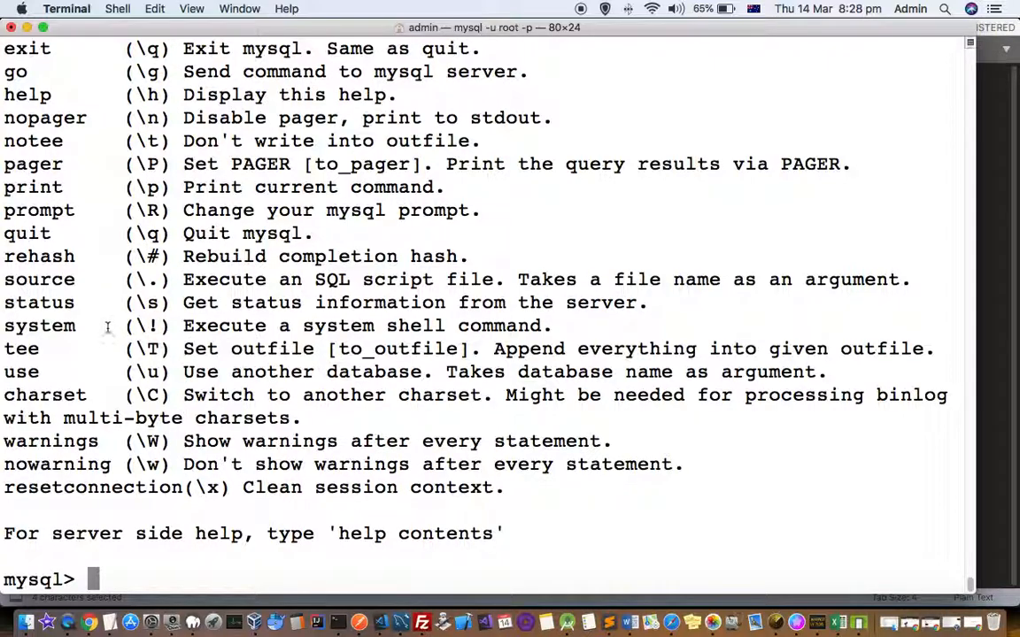
{"action": "mouse_move", "coordinate": [108, 335]}
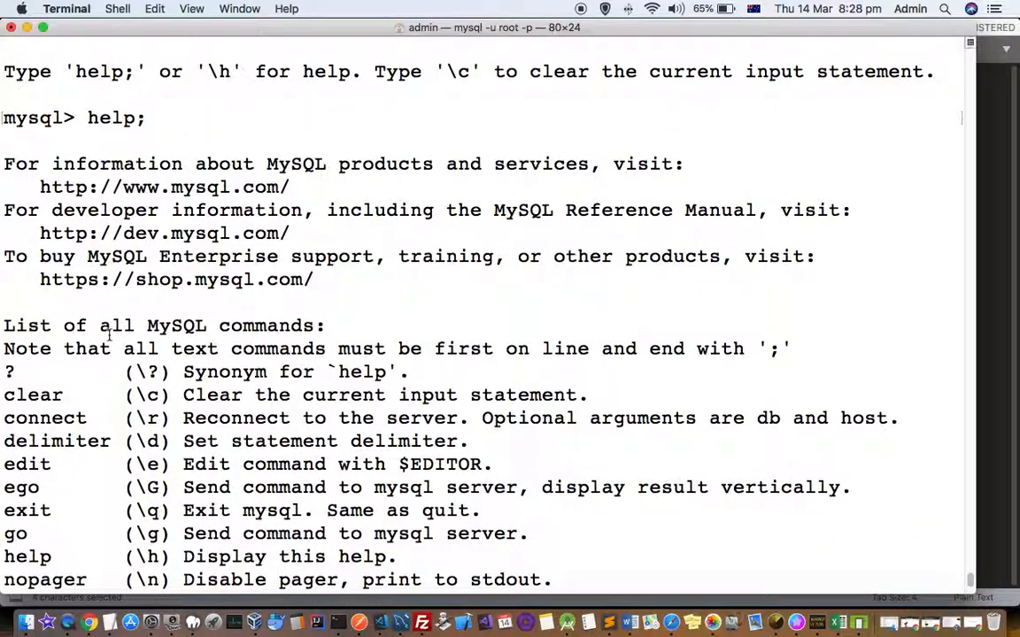
{"action": "scroll", "scroll_direction": "down", "scroll_amount": 3}
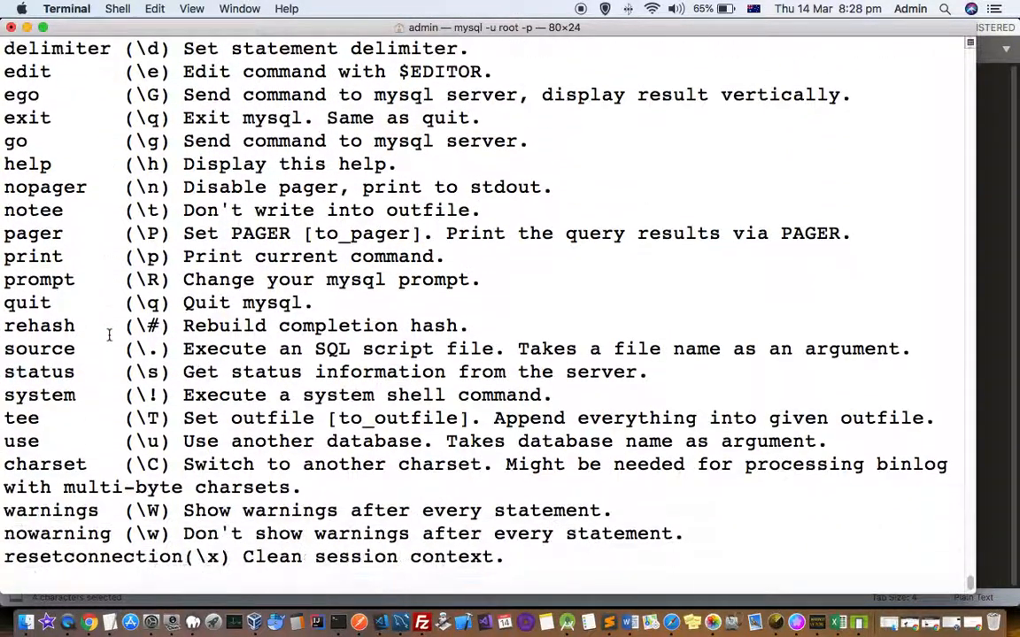
{"action": "scroll", "scroll_direction": "down", "scroll_amount": 3}
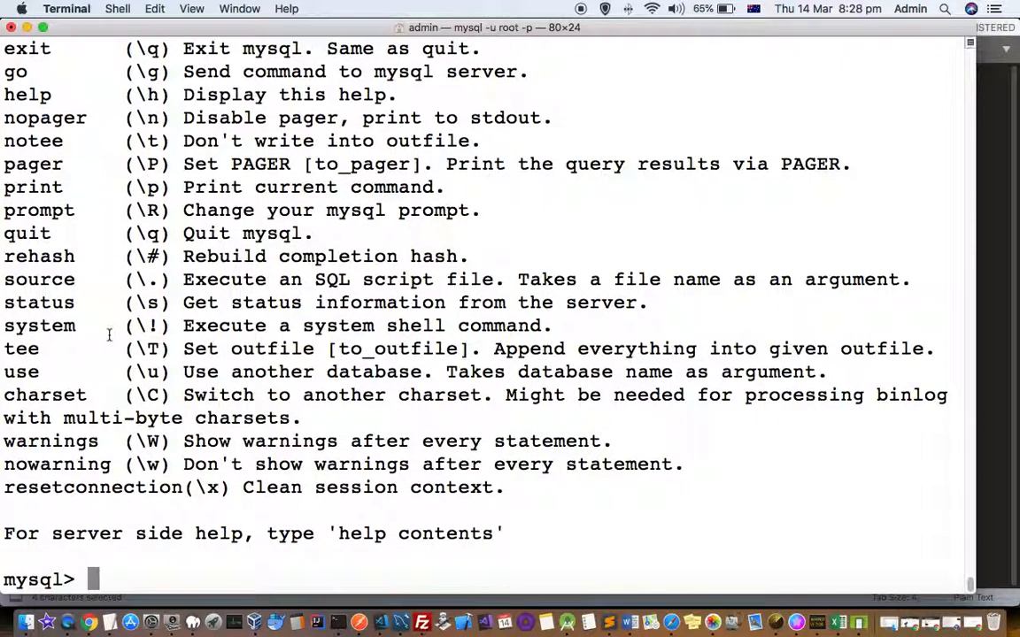
Step: List the databases with 'show databases;' and leave the monitor with 'exit'
{"action": "type", "text": "show"}
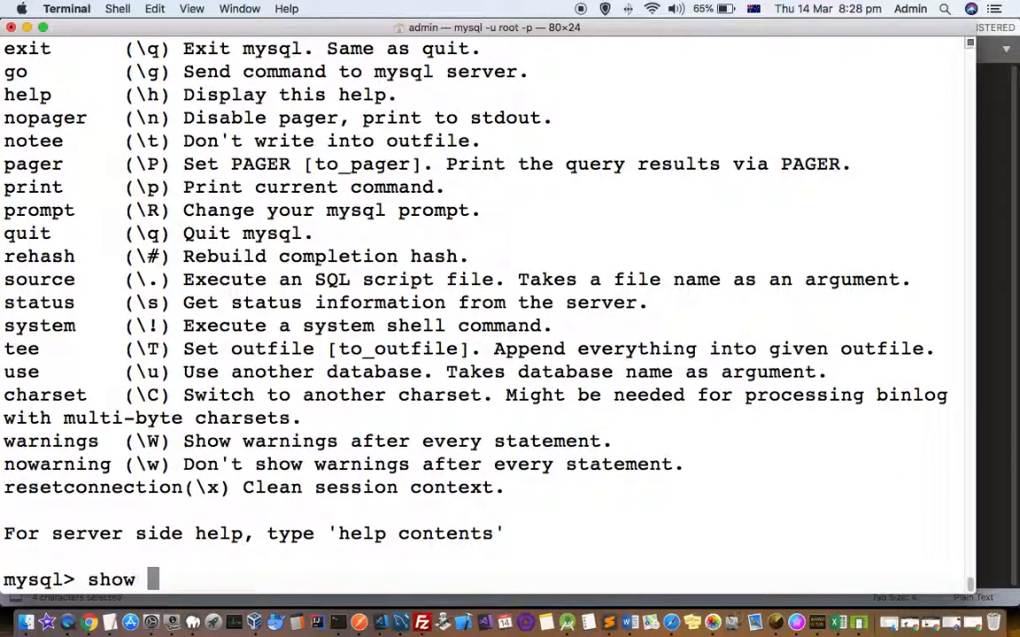
{"action": "type", "text": "databases;"}
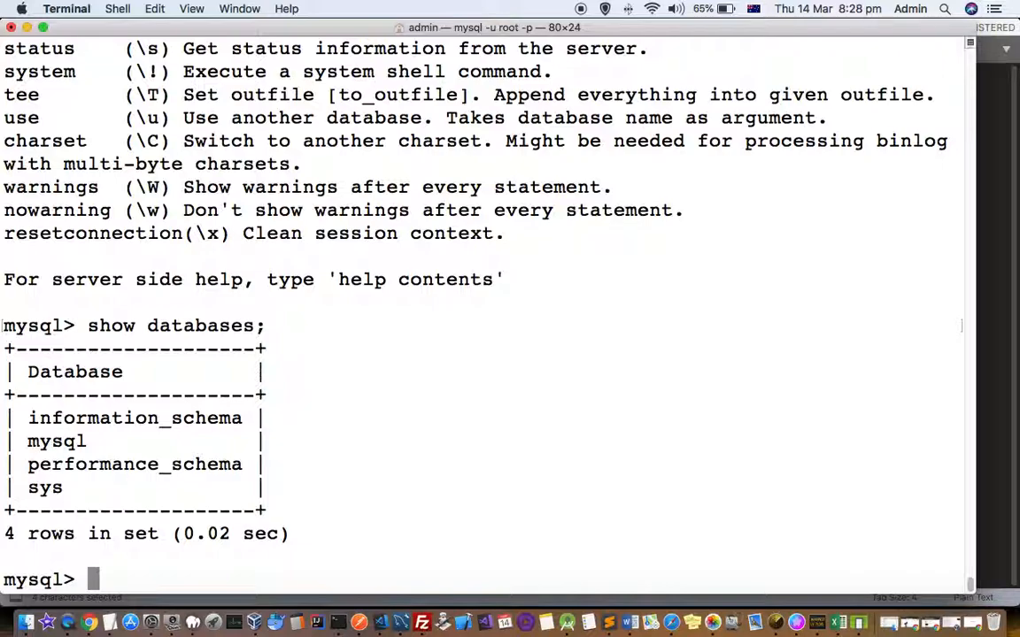
{"action": "type", "text": "e"}
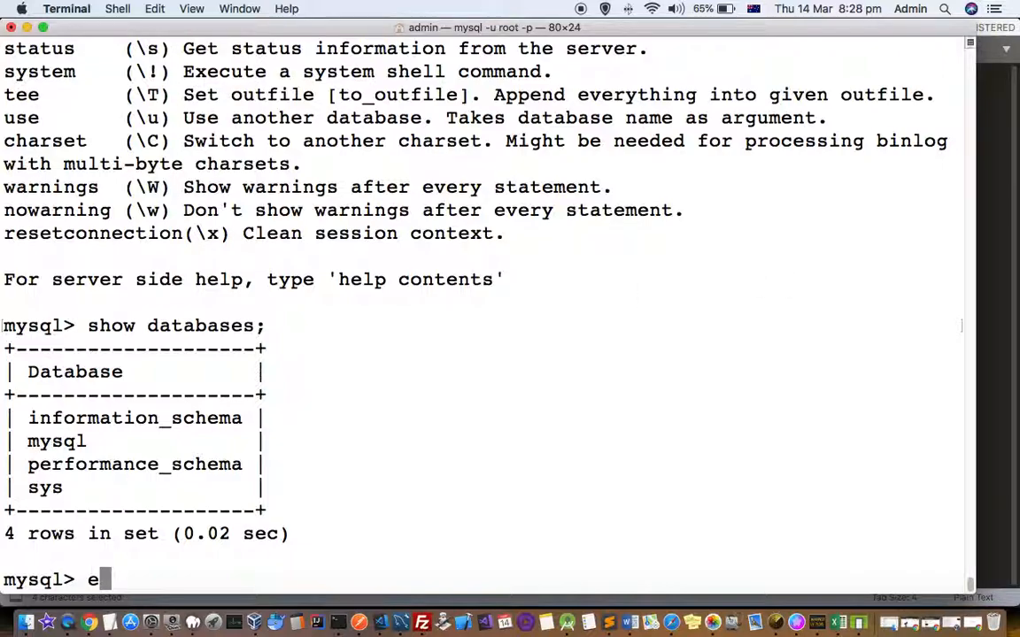
{"action": "type", "text": "xit"}
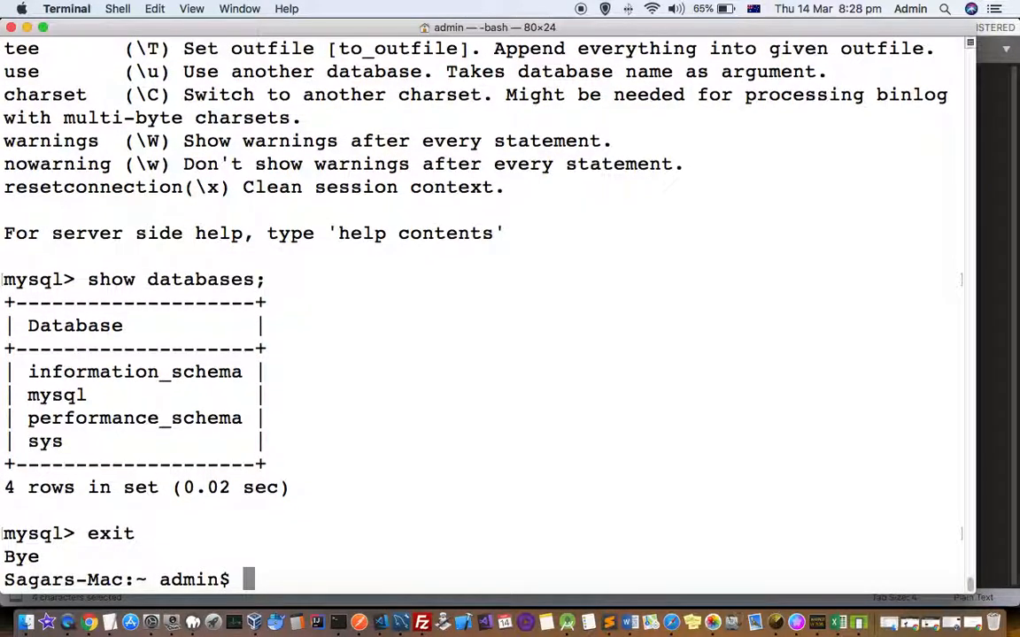
Step: Stop the Homebrew MySQL service and locate mysqld at /usr/local/bin/mysqld
{"action": "type", "text": "brew services start mysql"}
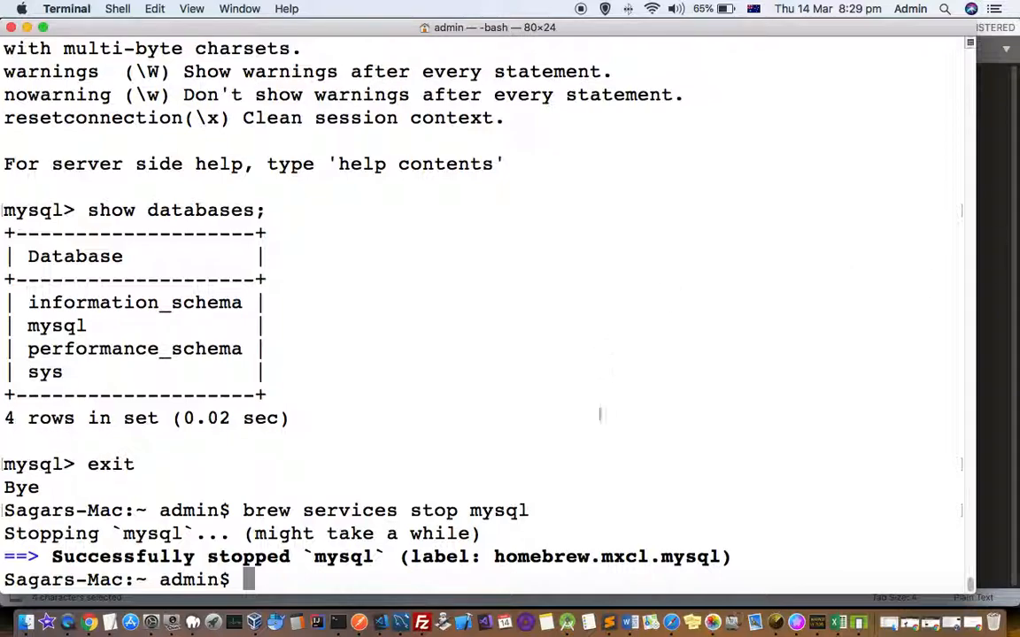
{"action": "mouse_move", "coordinate": [609, 621]}
{"action": "type", "text": "which mysqld"}
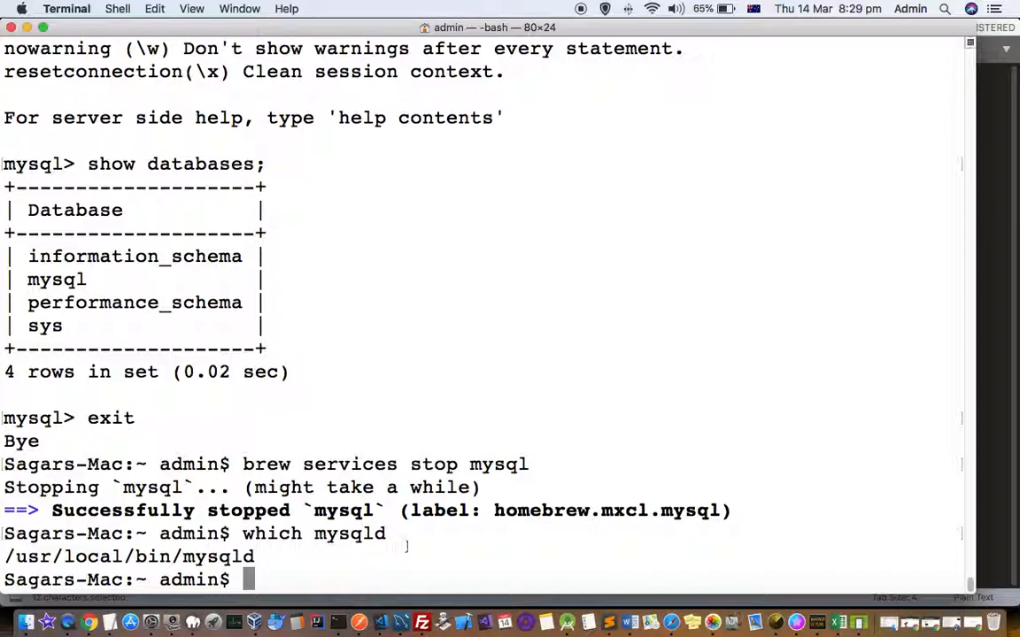
{"action": "mouse_move", "coordinate": [730, 582]}
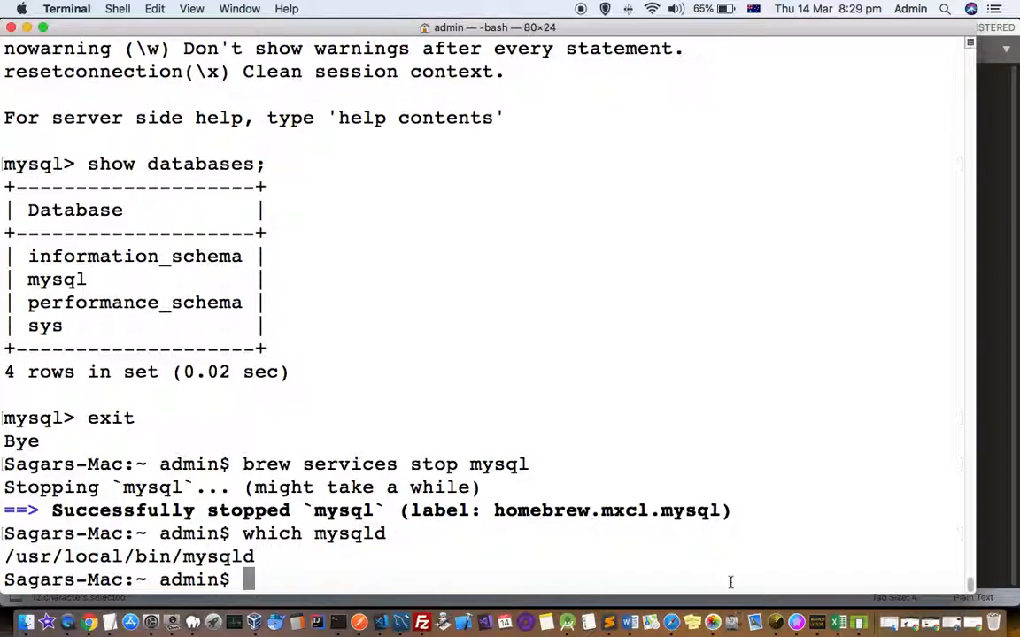
{"action": "mouse_move", "coordinate": [795, 591]}
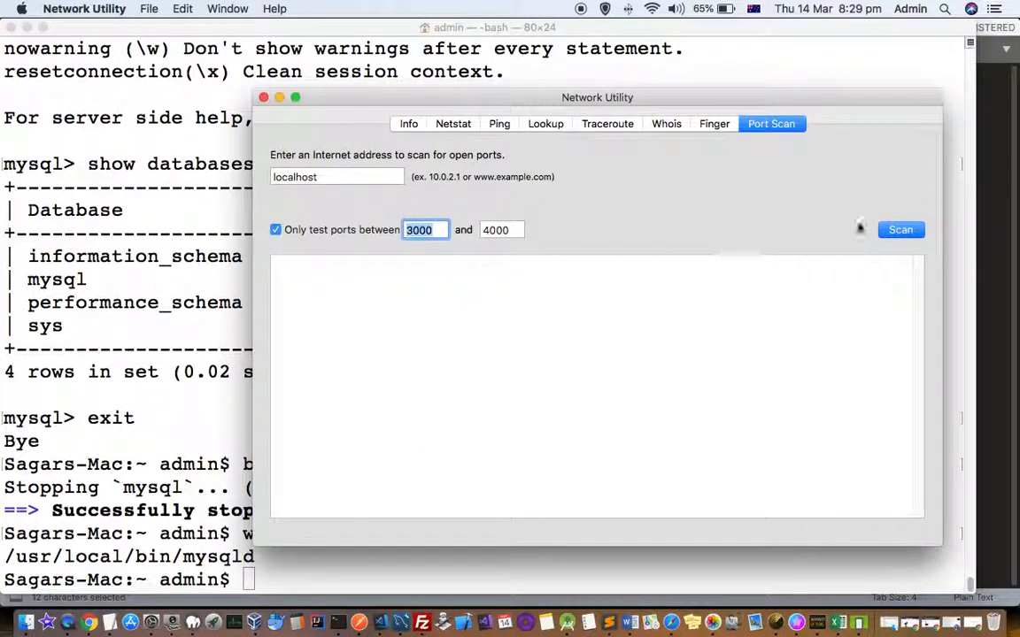
Step: Scan localhost ports 3000–4000 finding none open, then restart MySQL via 'brew services start mysql'
{"action": "left_click", "coordinate": [899, 230]}
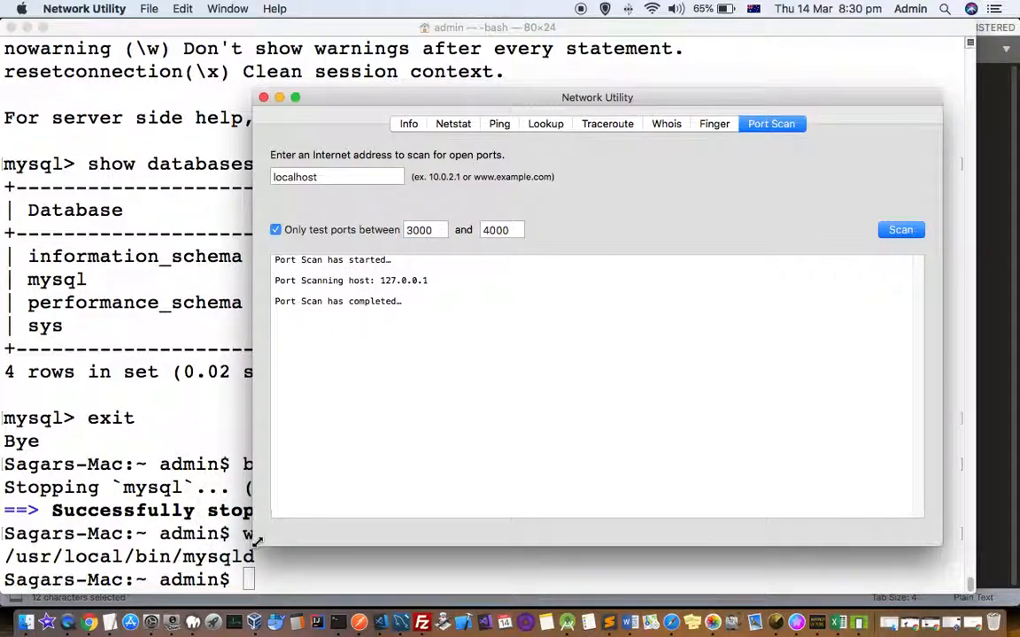
{"action": "left_click", "coordinate": [280, 574]}
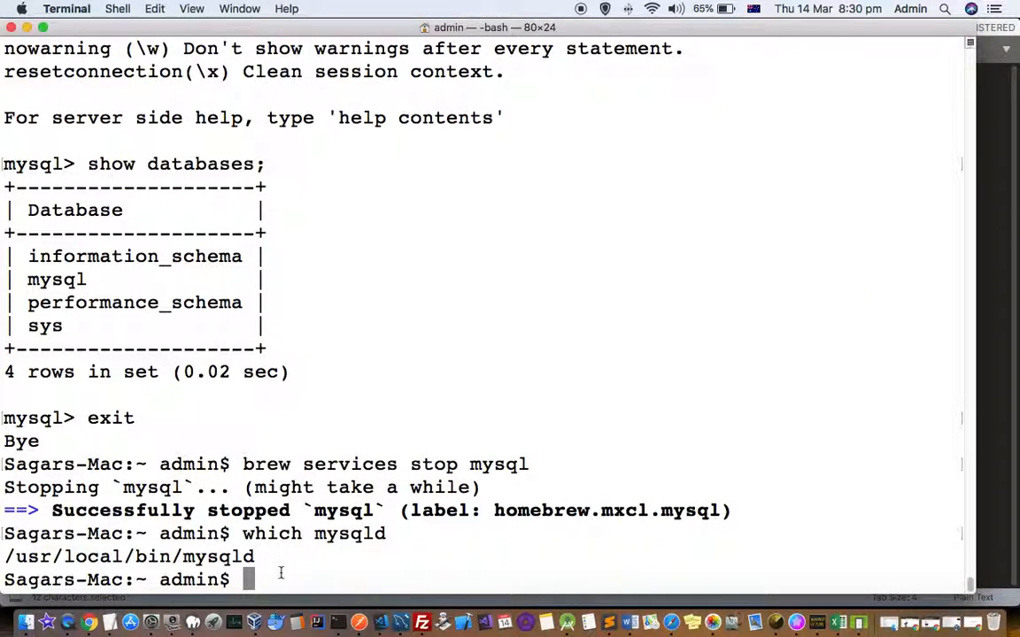
{"action": "type", "text": "brew services start mysql"}
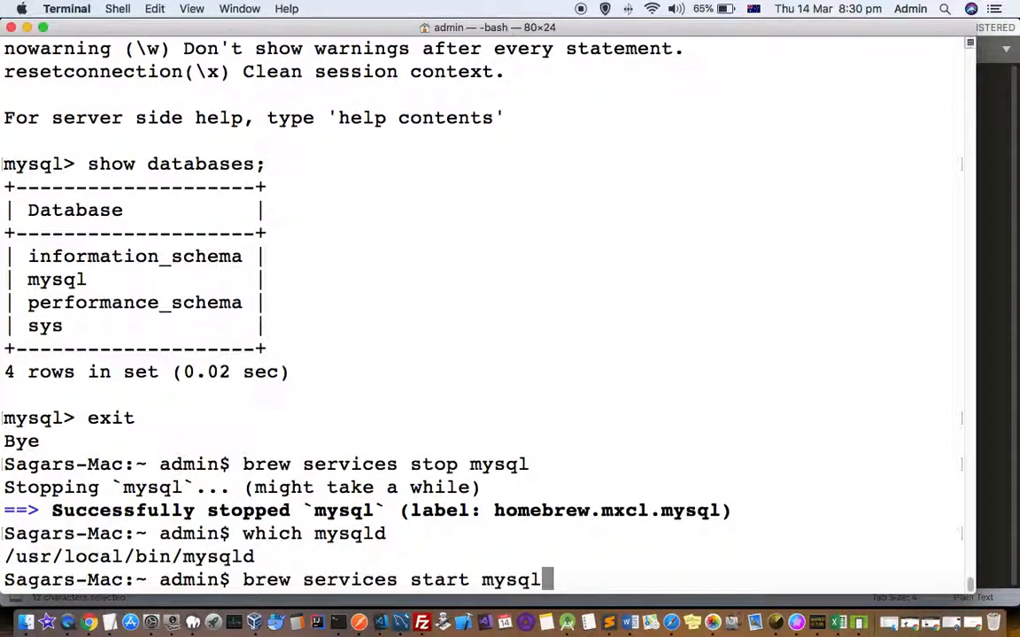
{"action": "key", "text": "Return"}
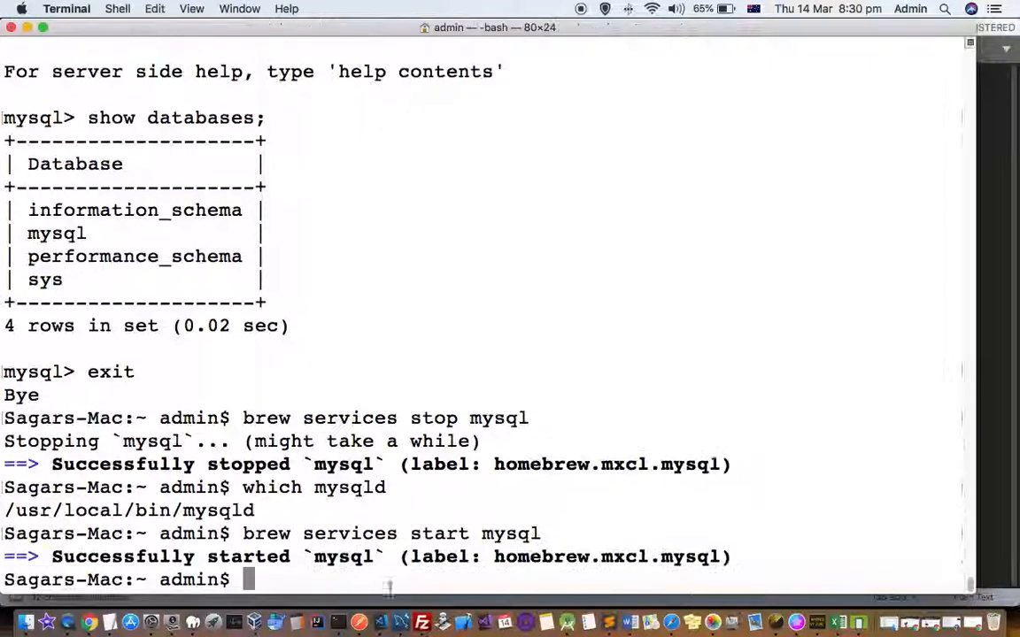
{"action": "mouse_move", "coordinate": [775, 619]}
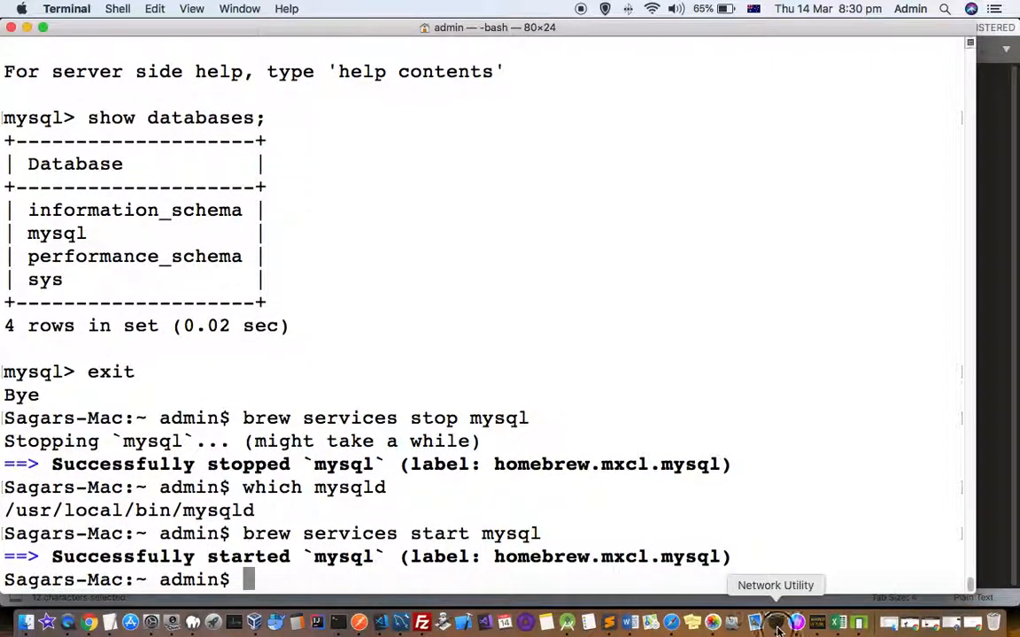
Step: Rescan localhost in Network Utility and highlight open TCP port 3306 for mysql
{"action": "left_click", "coordinate": [775, 624]}
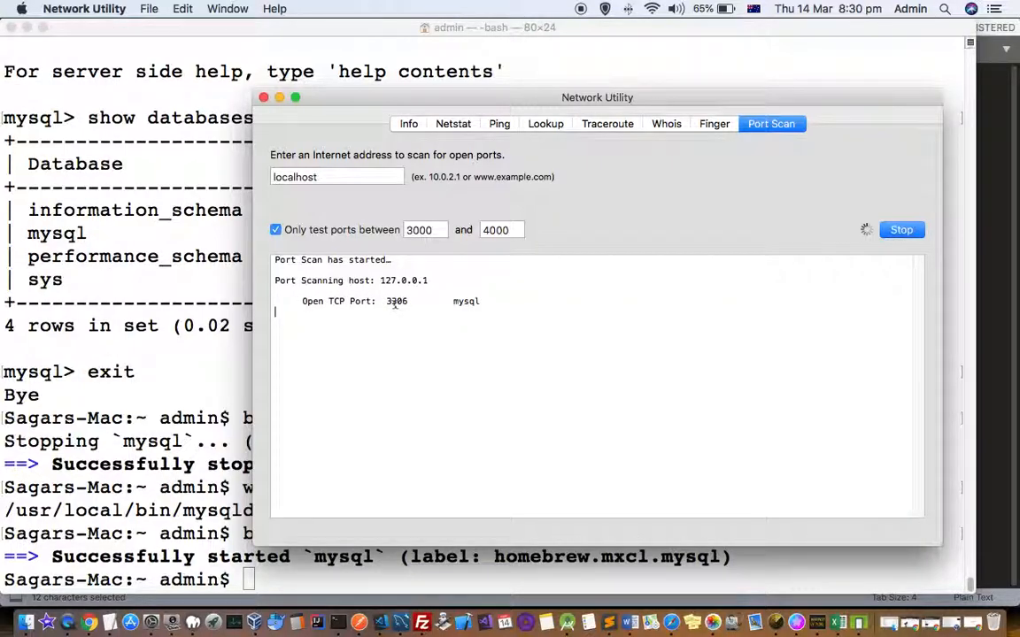
{"action": "double_click", "coordinate": [396, 301]}
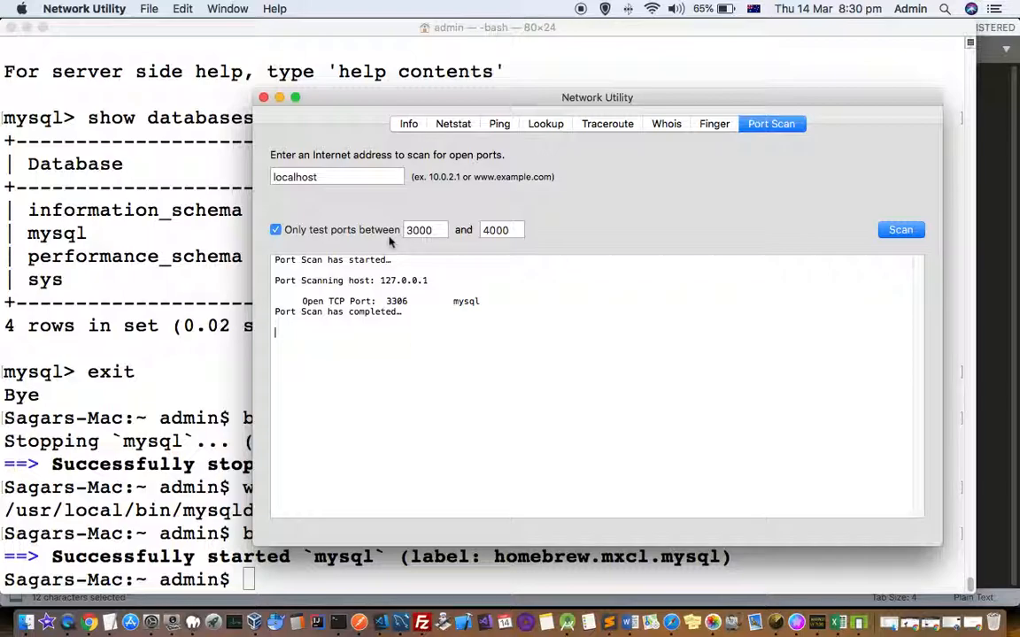
{"action": "mouse_move", "coordinate": [416, 299]}
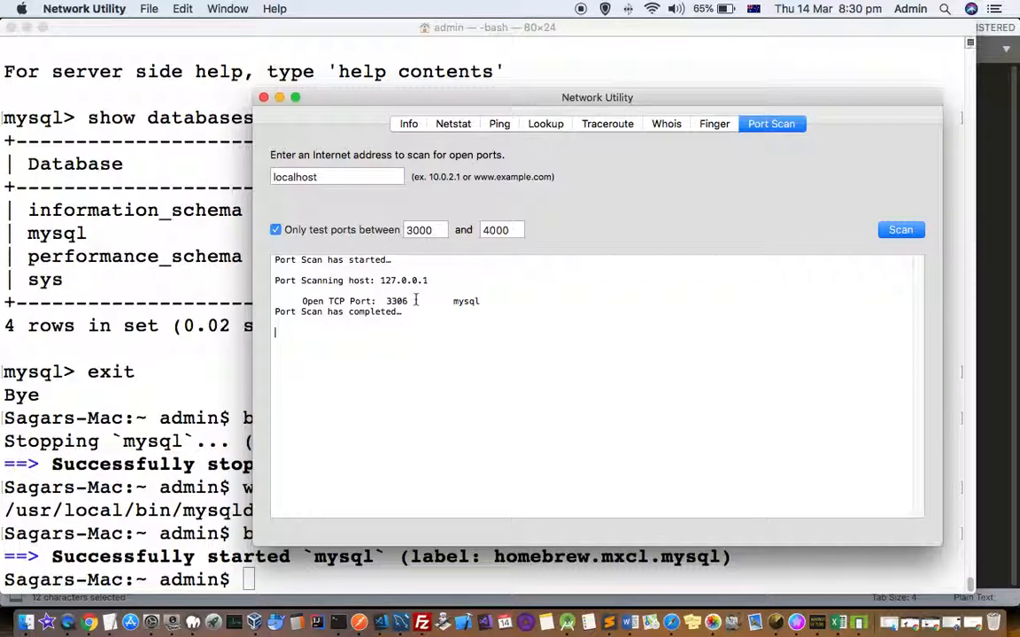
{"action": "mouse_move", "coordinate": [301, 345]}
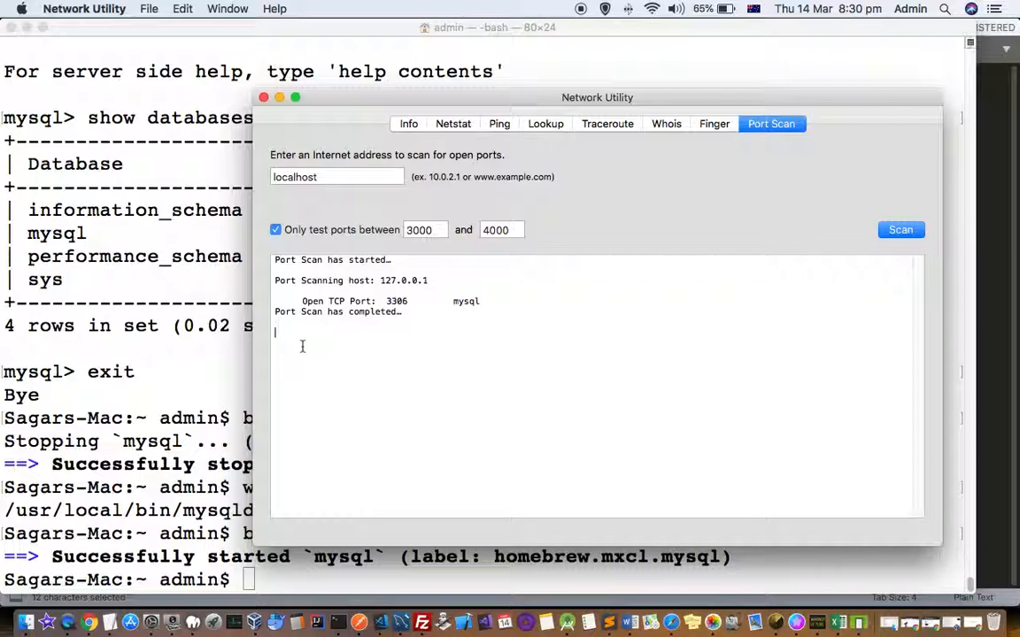